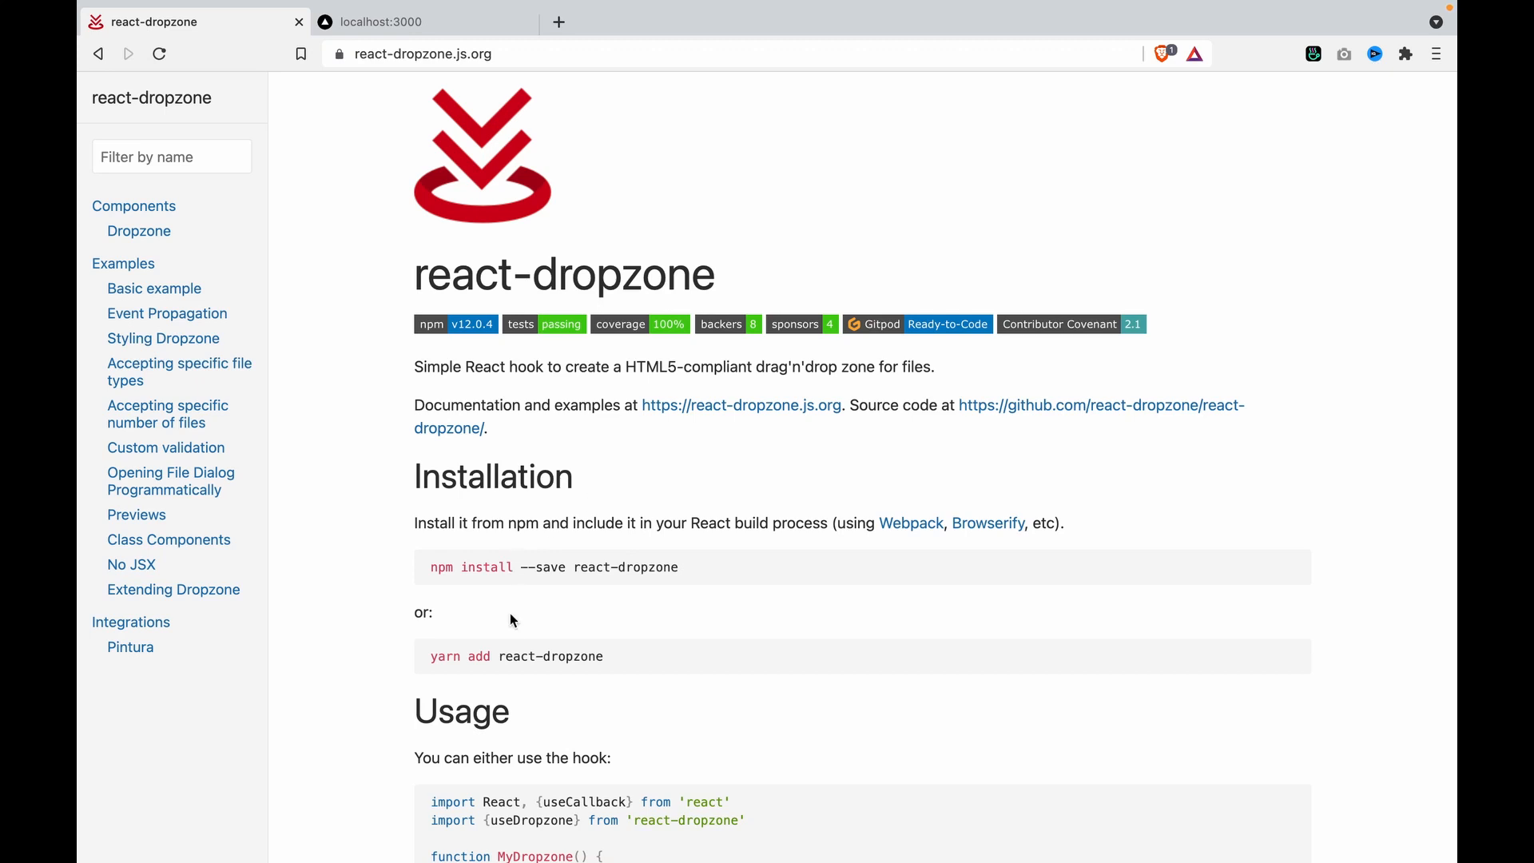
mouse_move(433, 655)
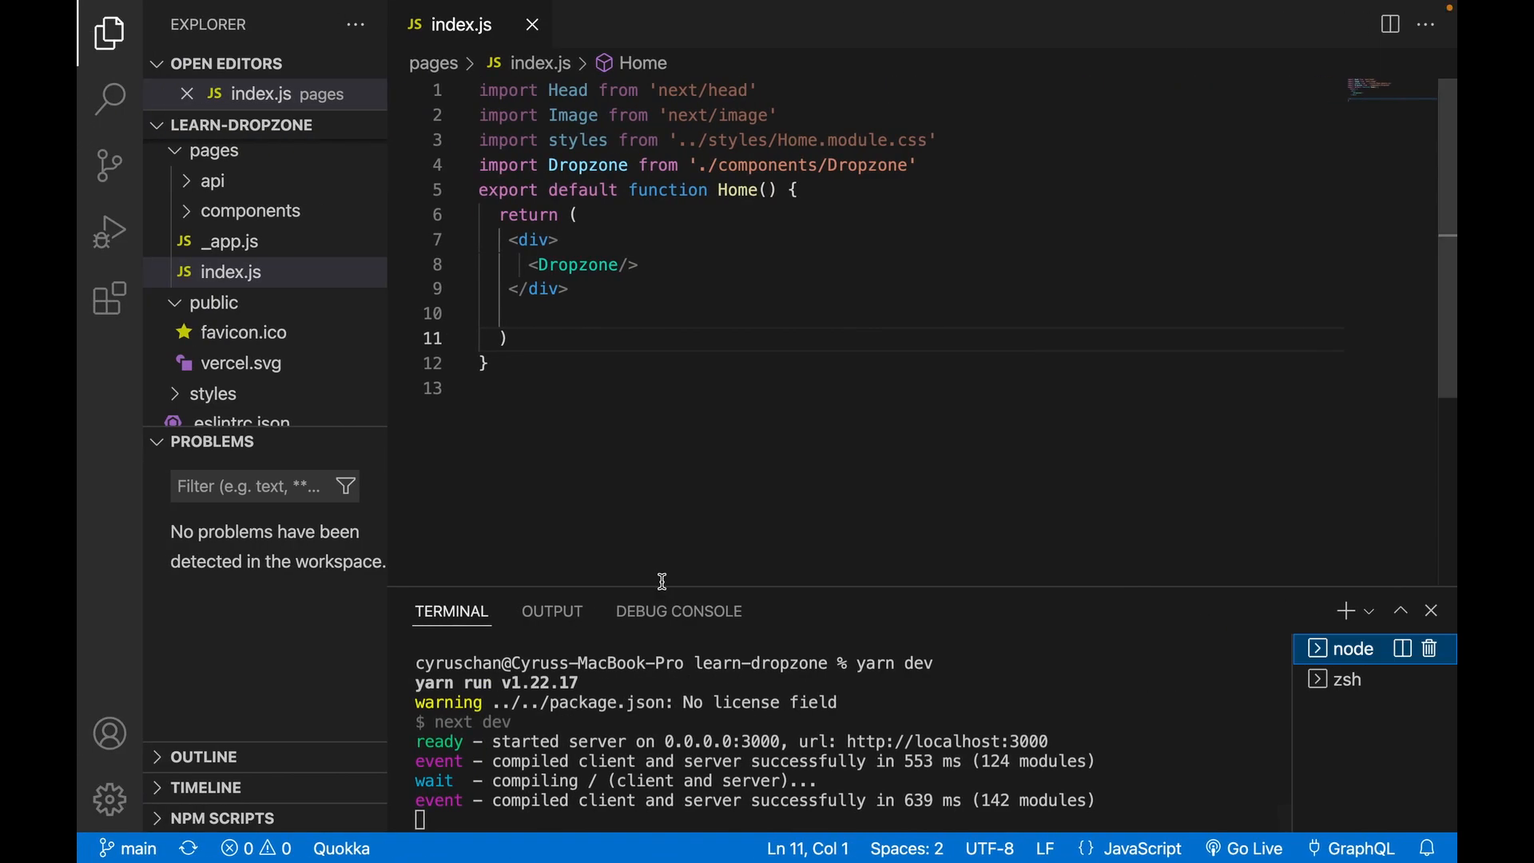
mouse_move(1345, 610)
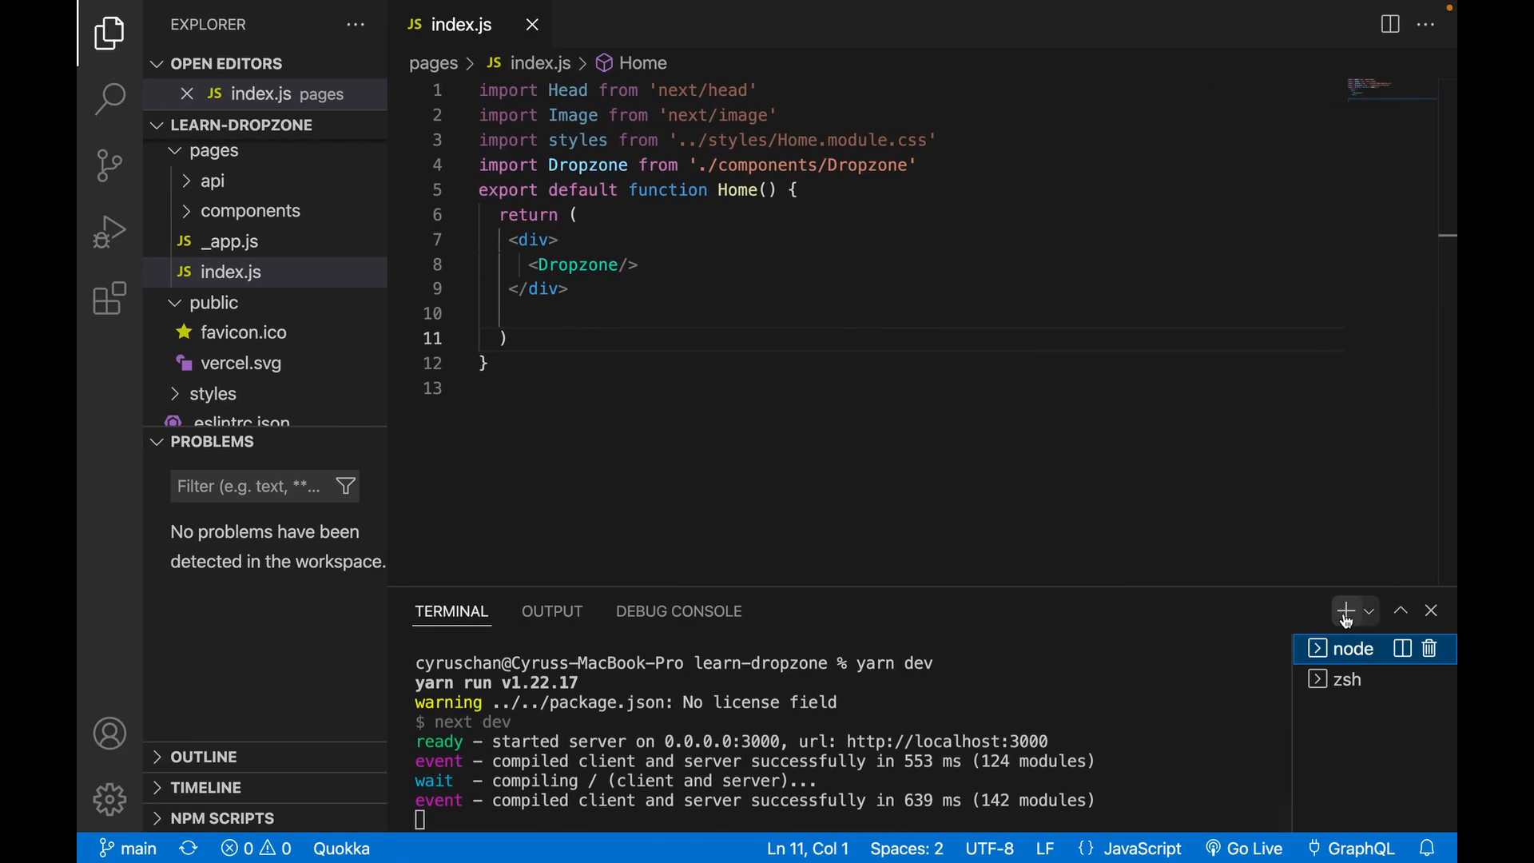
Step: Run yarn add react-dropzone in a new zsh terminal for the learn-dropzone project
click(1345, 610)
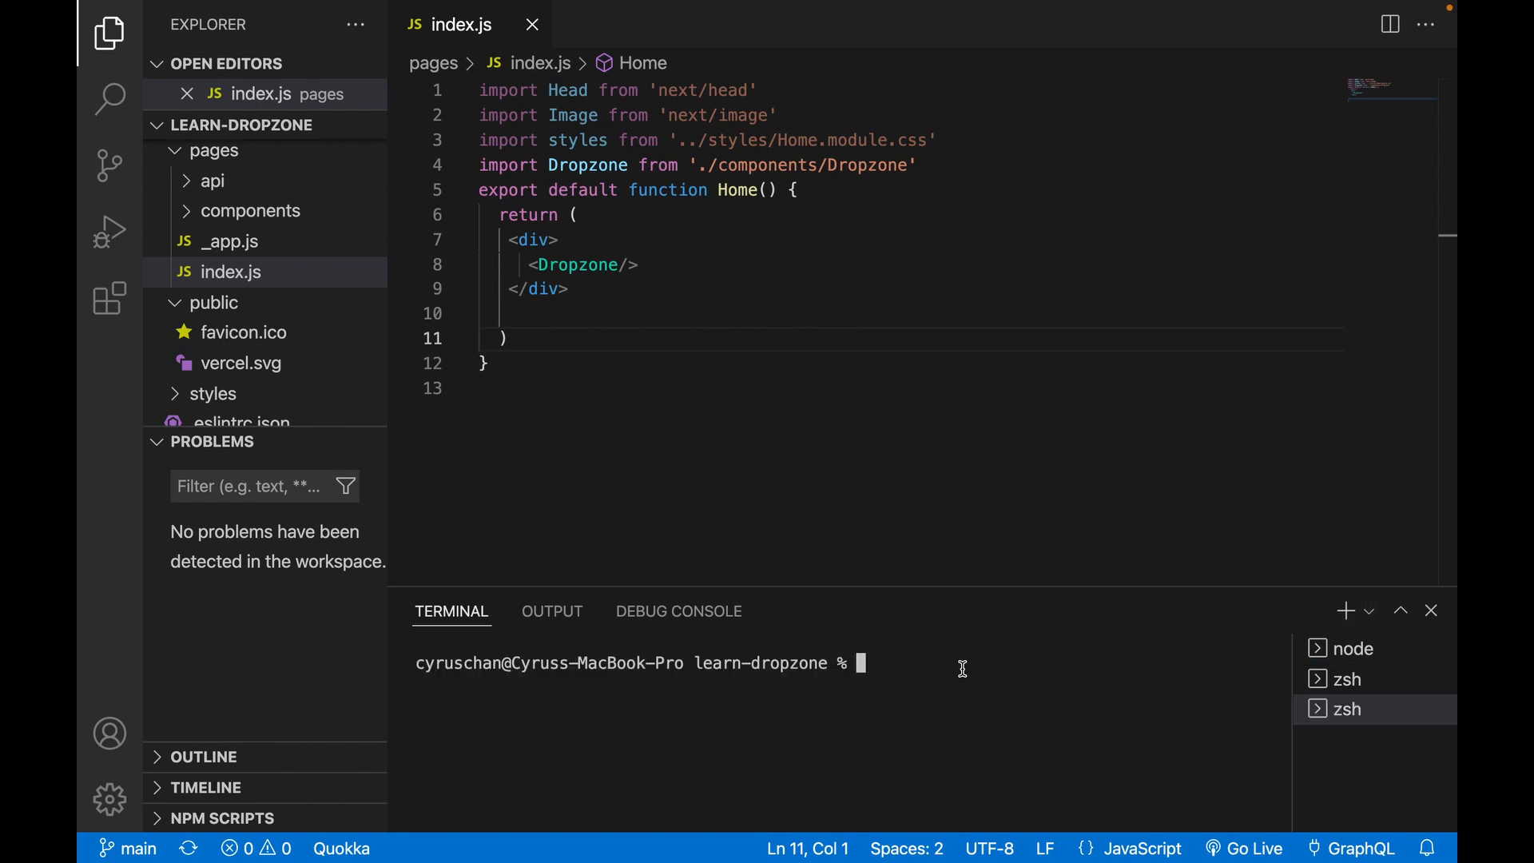
text(yarn add react-dropzone)
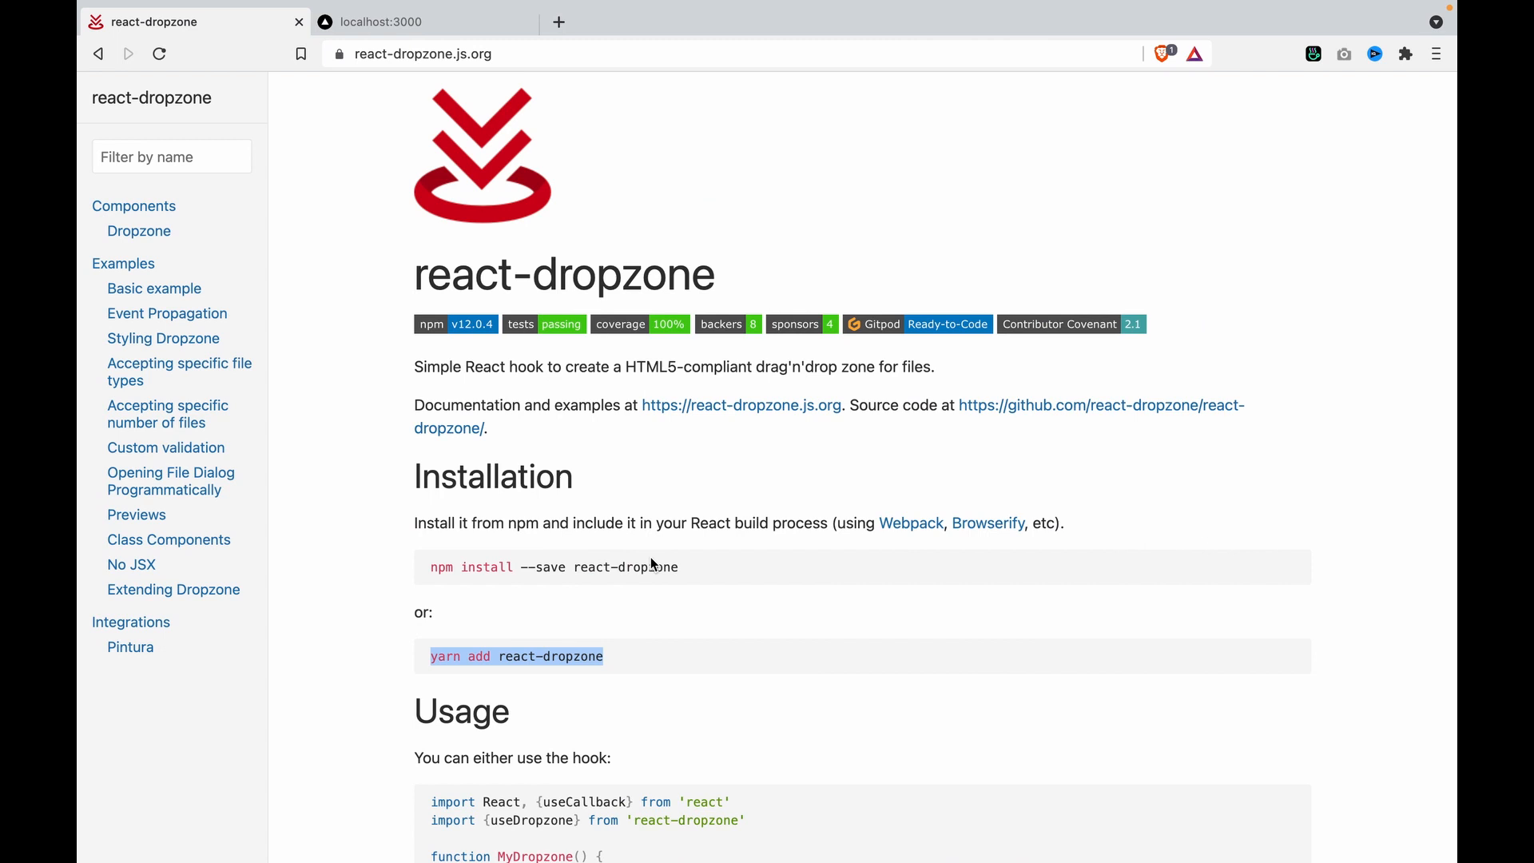
Step: Add import {useDropzone} from 'react-dropzone' below the React import in Dropzone.js
scroll(down, 3)
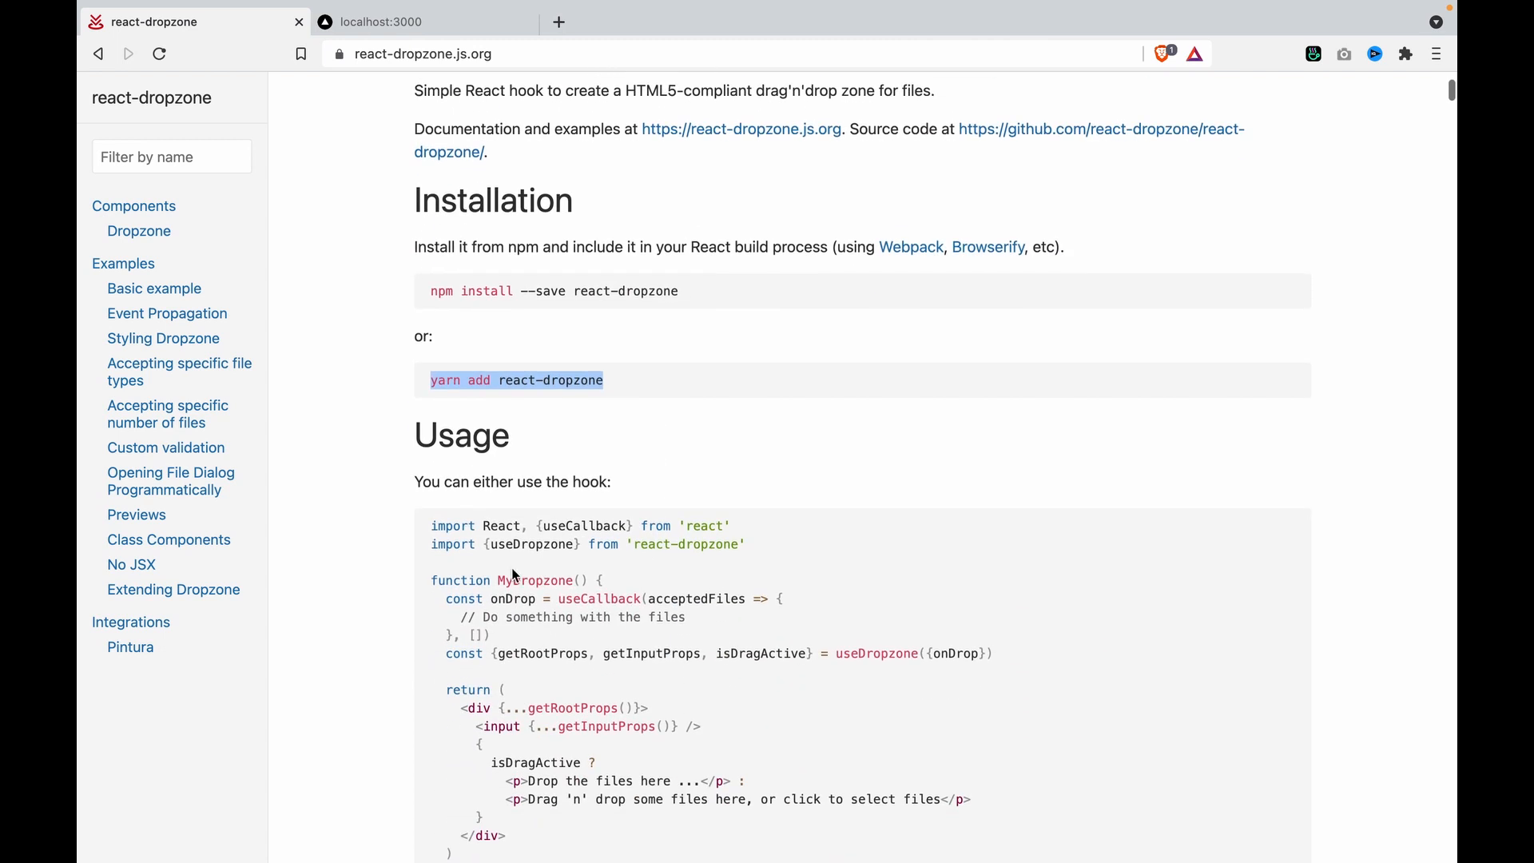
scroll(down, 3)
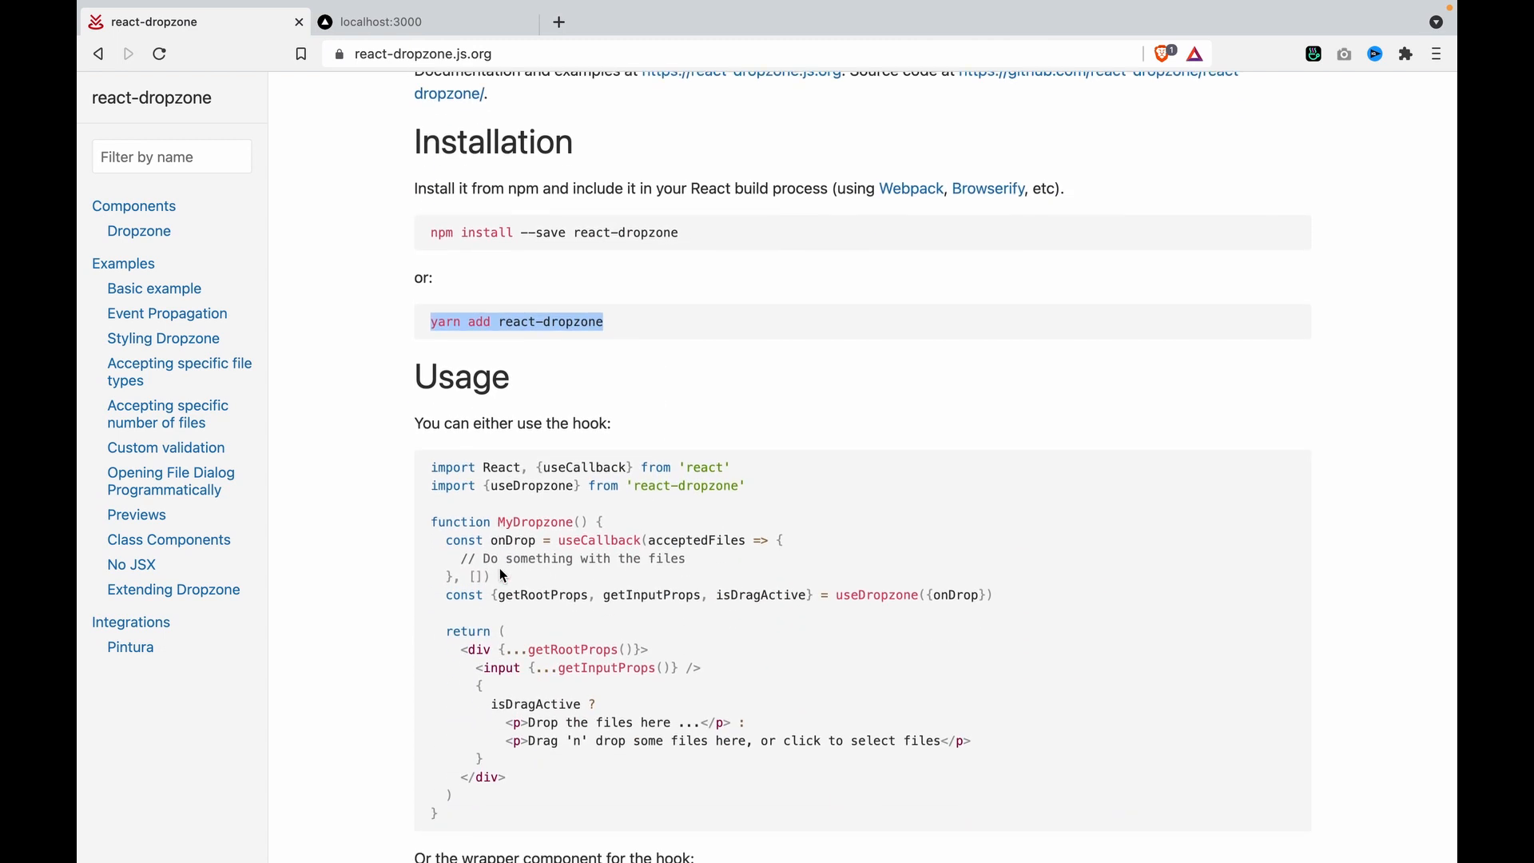
mouse_move(470, 507)
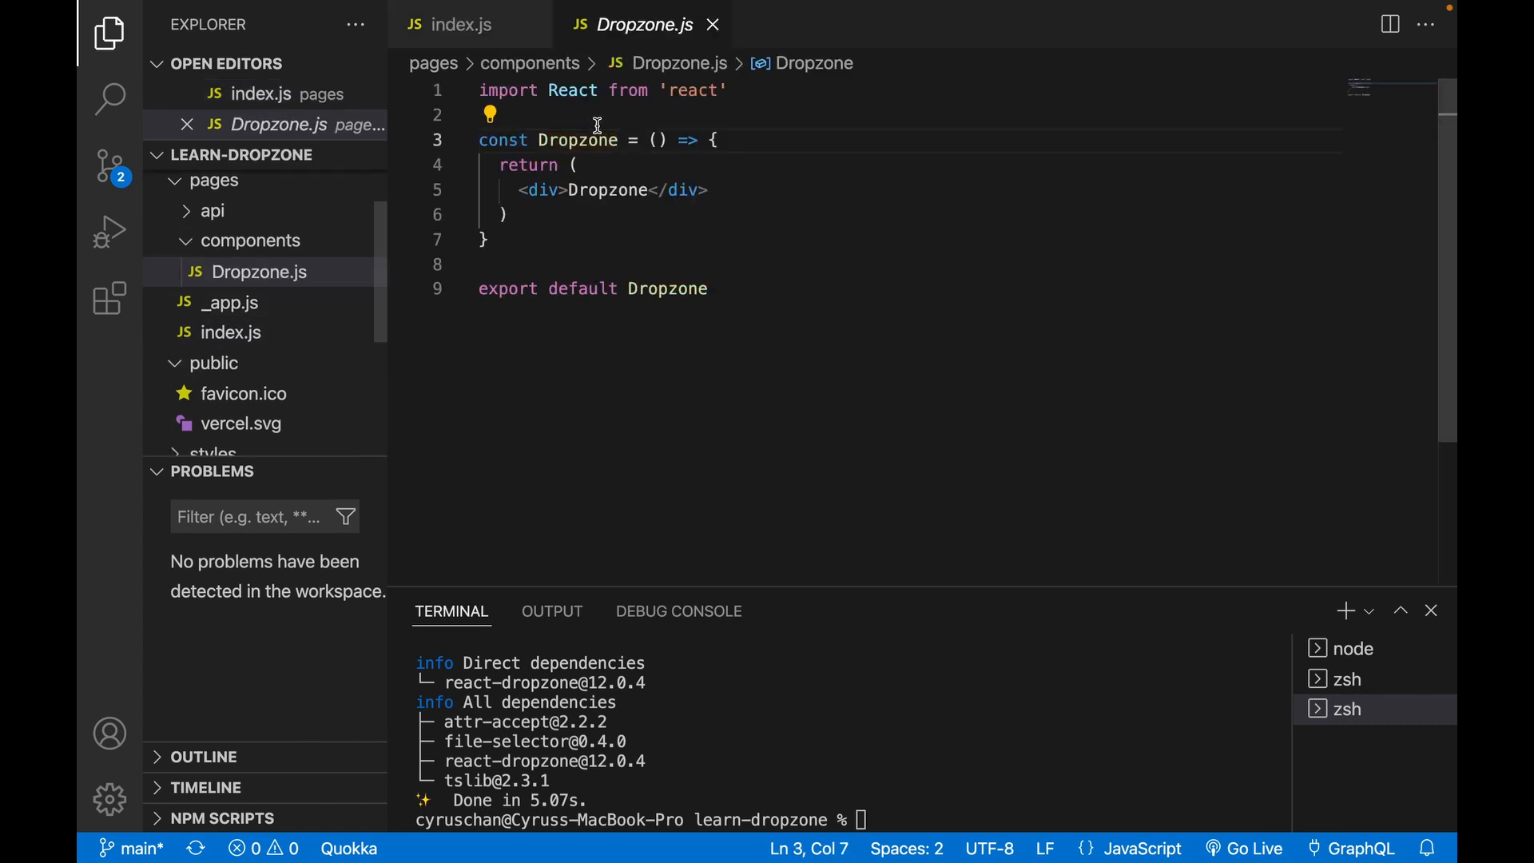
text(import {useDropzone} from 'react-dropzone')
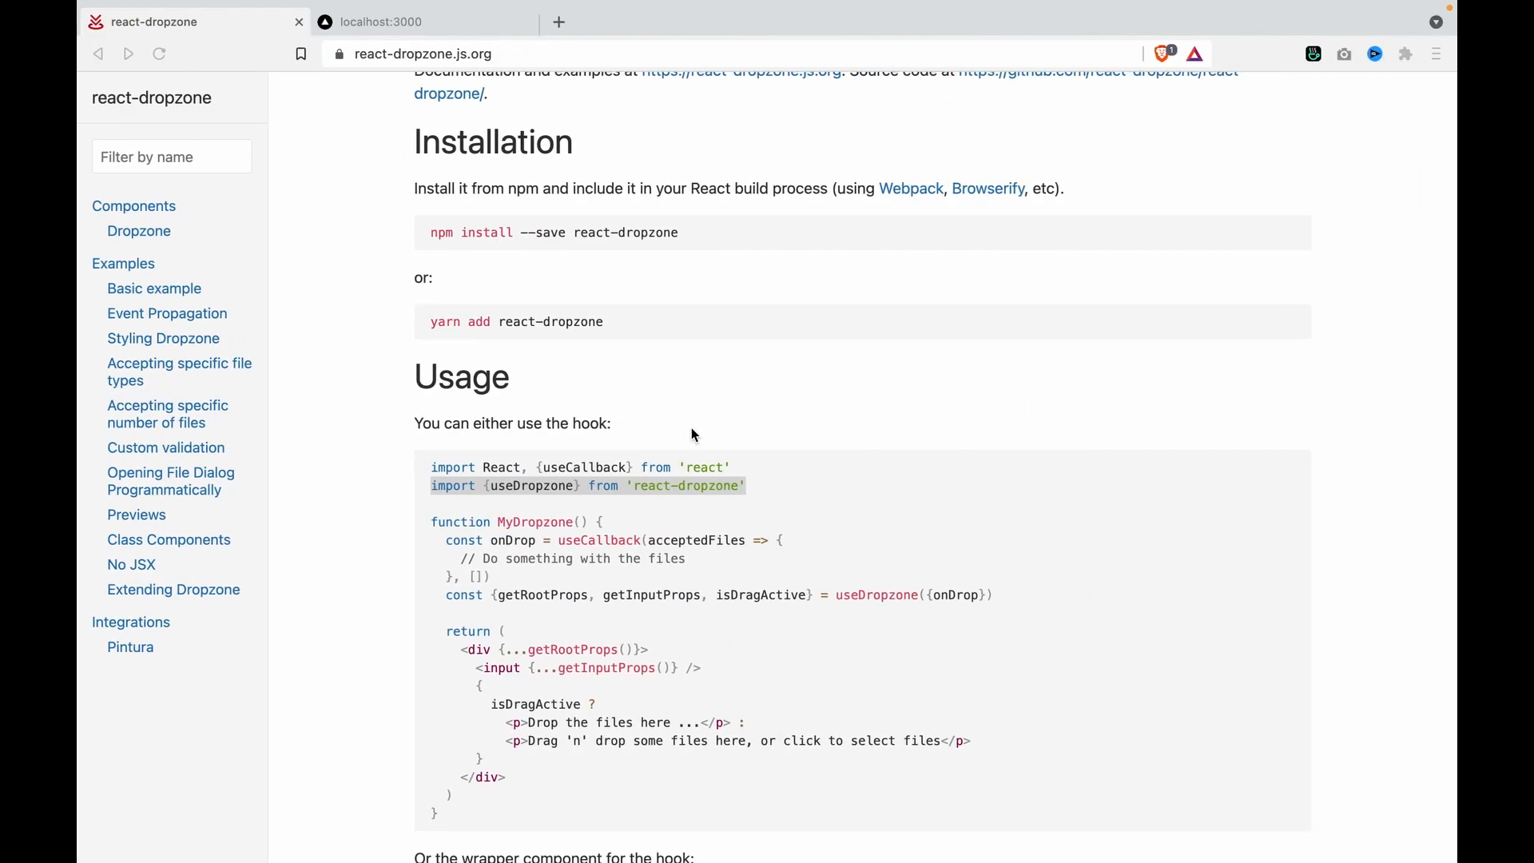
Step: Bring the docs' MyDropzone onDrop callback, root/input props and paragraphs into the Dropzone component
scroll(down, 3)
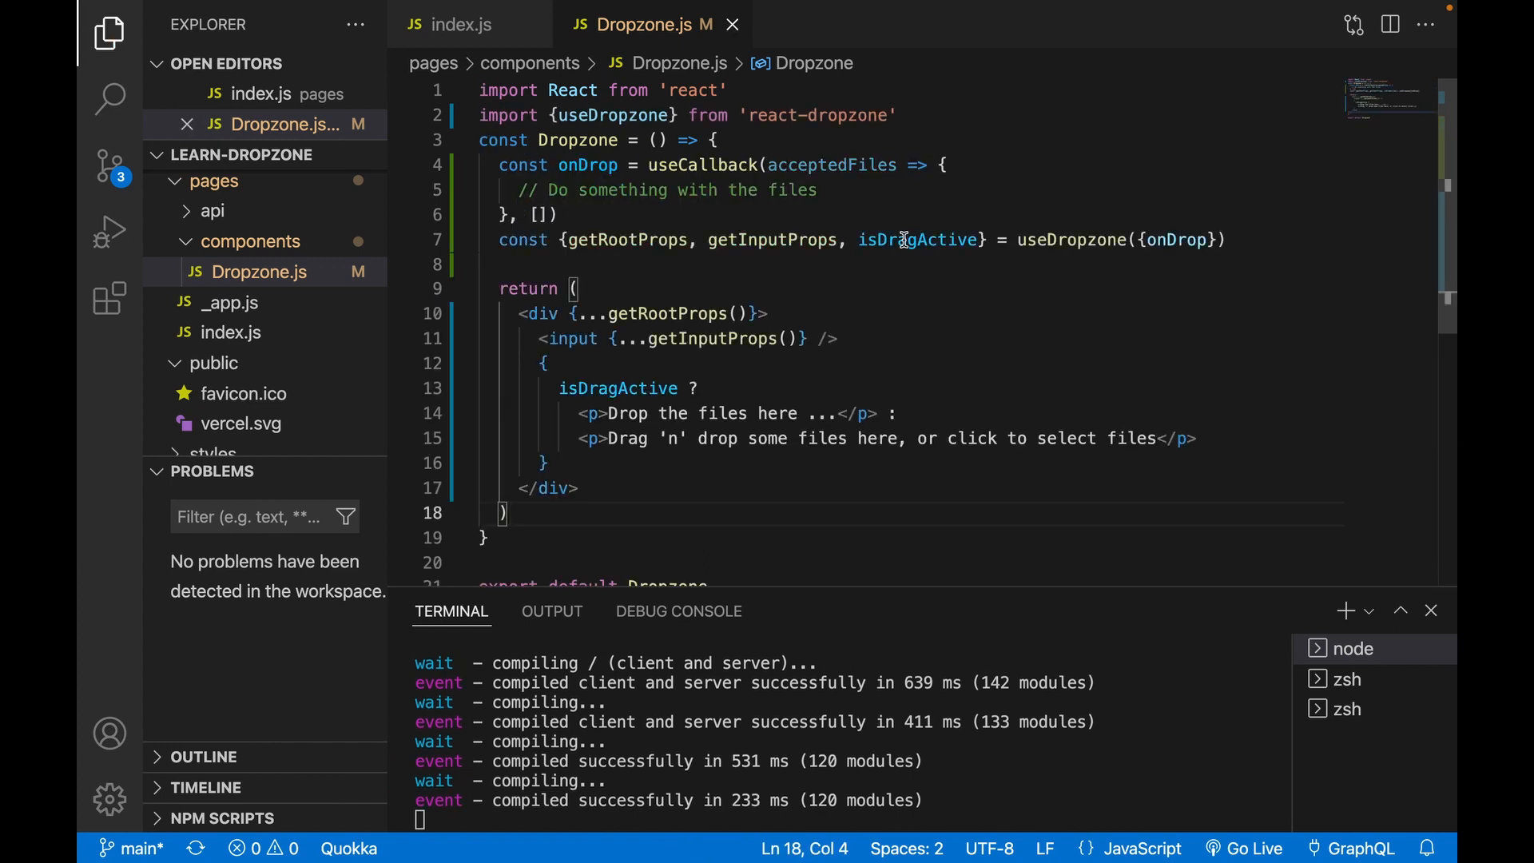
Step: Delete isDragActive, its ternary and the Drag 'n' drop paragraph, keeping 'Drop the files here', and save
double_click(914, 239)
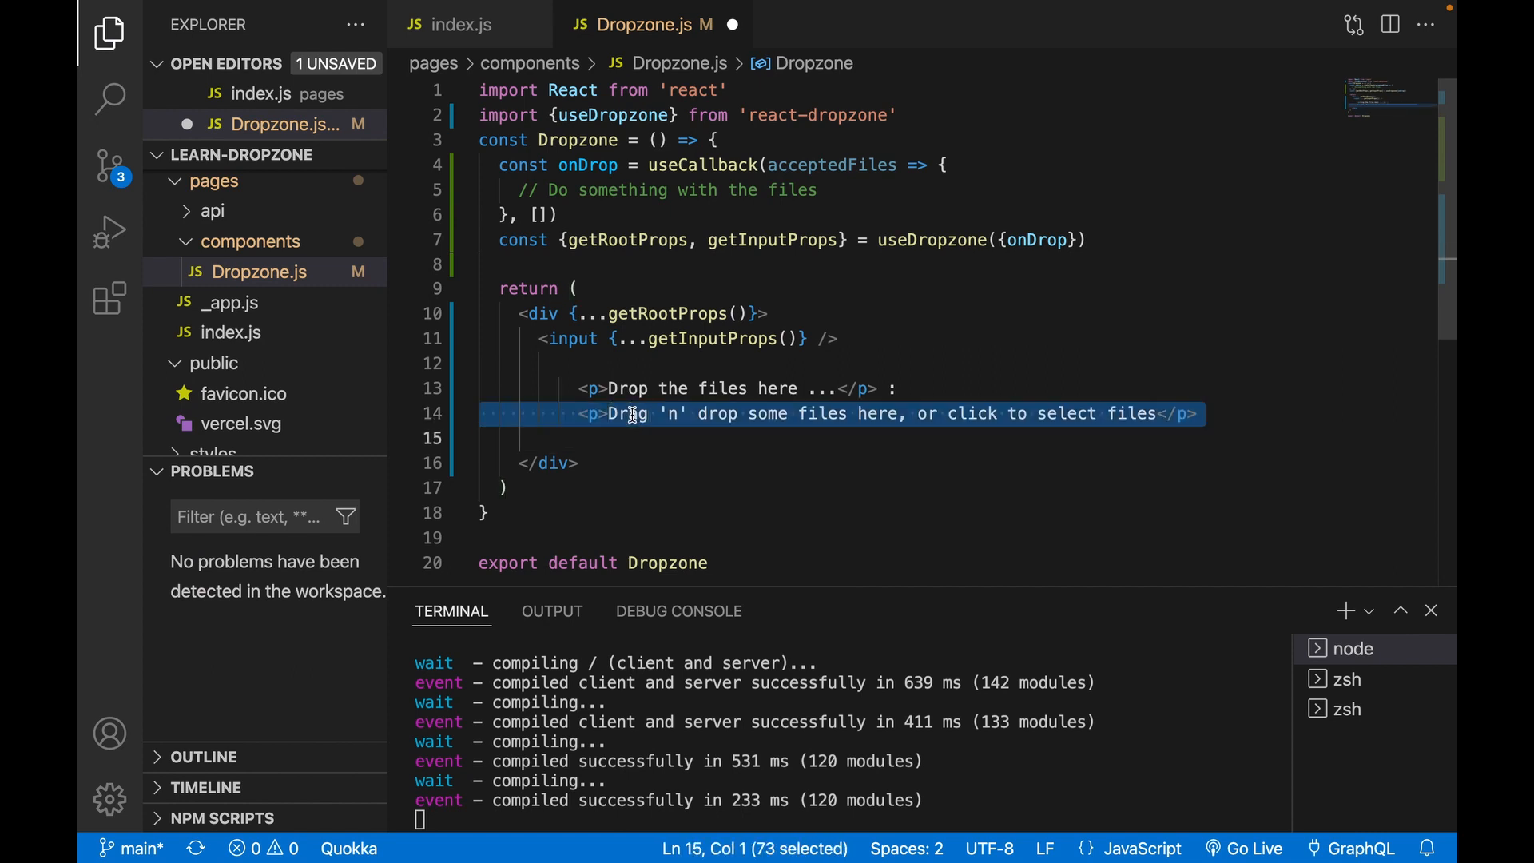
key(Delete)
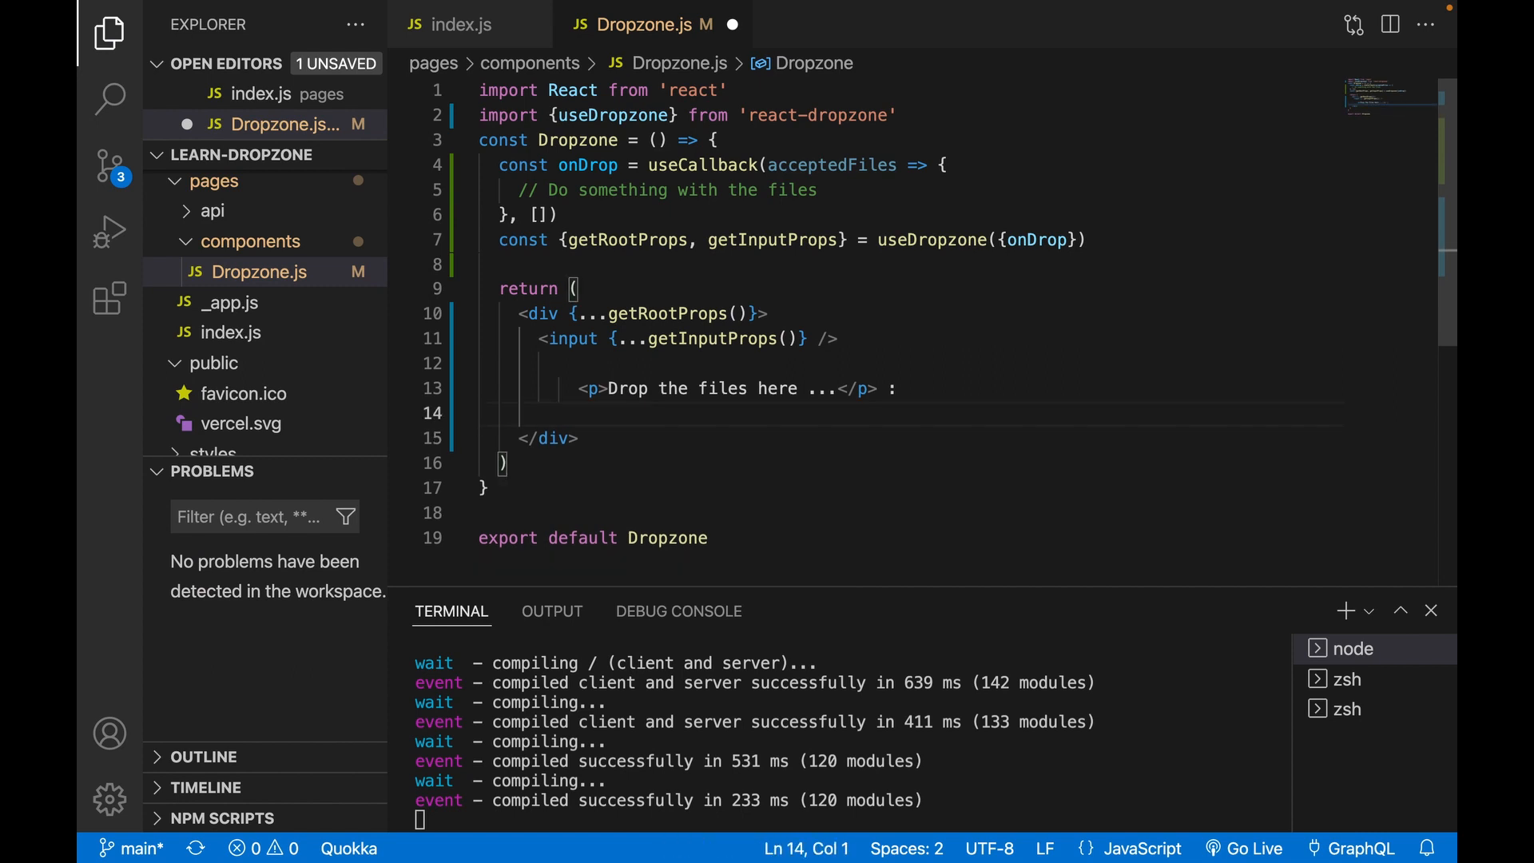
key(ctrl+s)
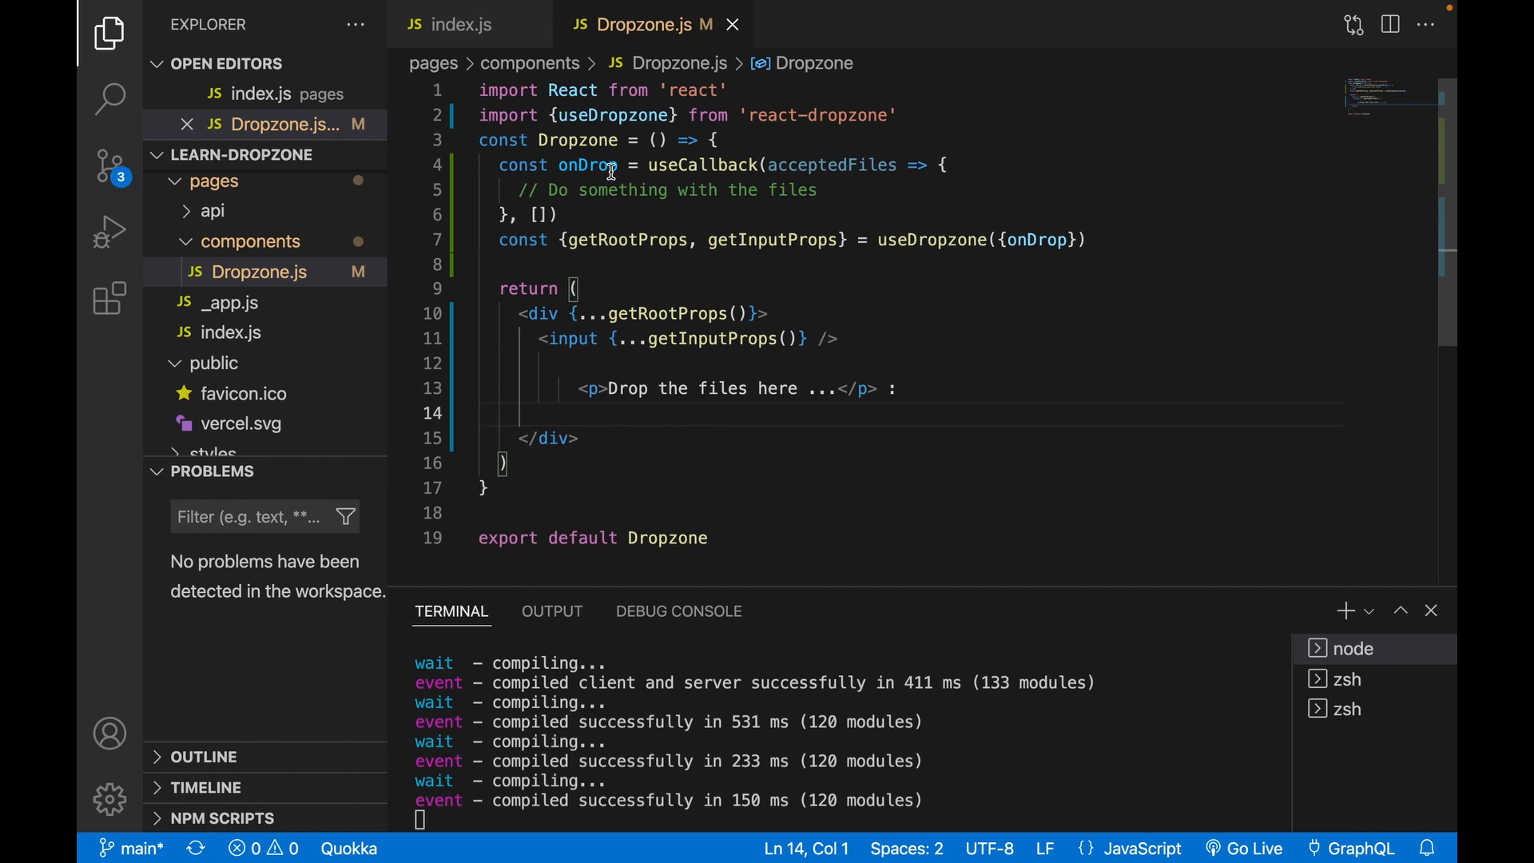
mouse_move(722, 233)
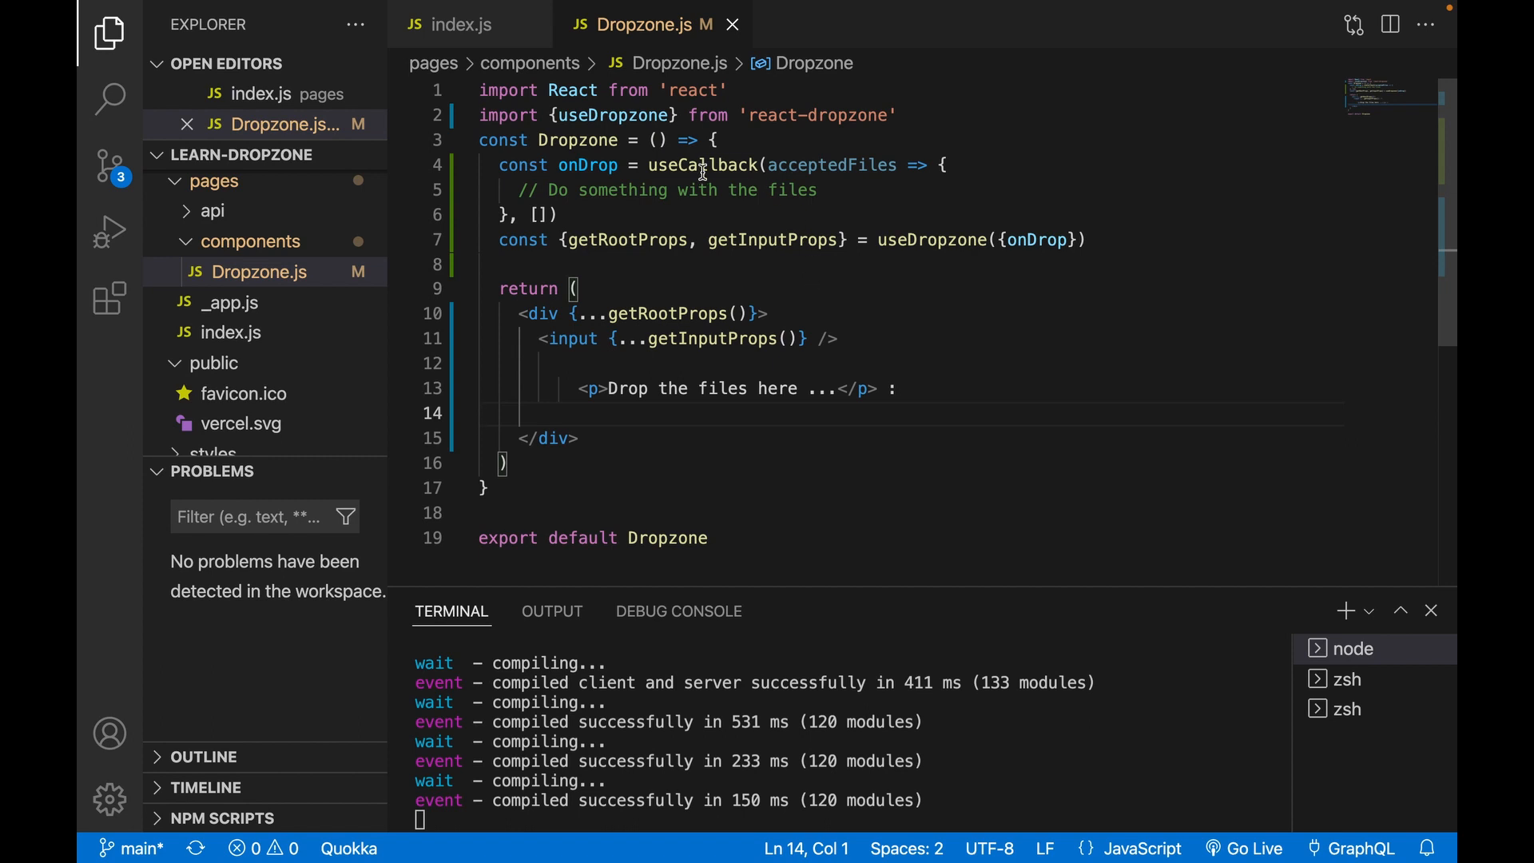
mouse_move(641, 288)
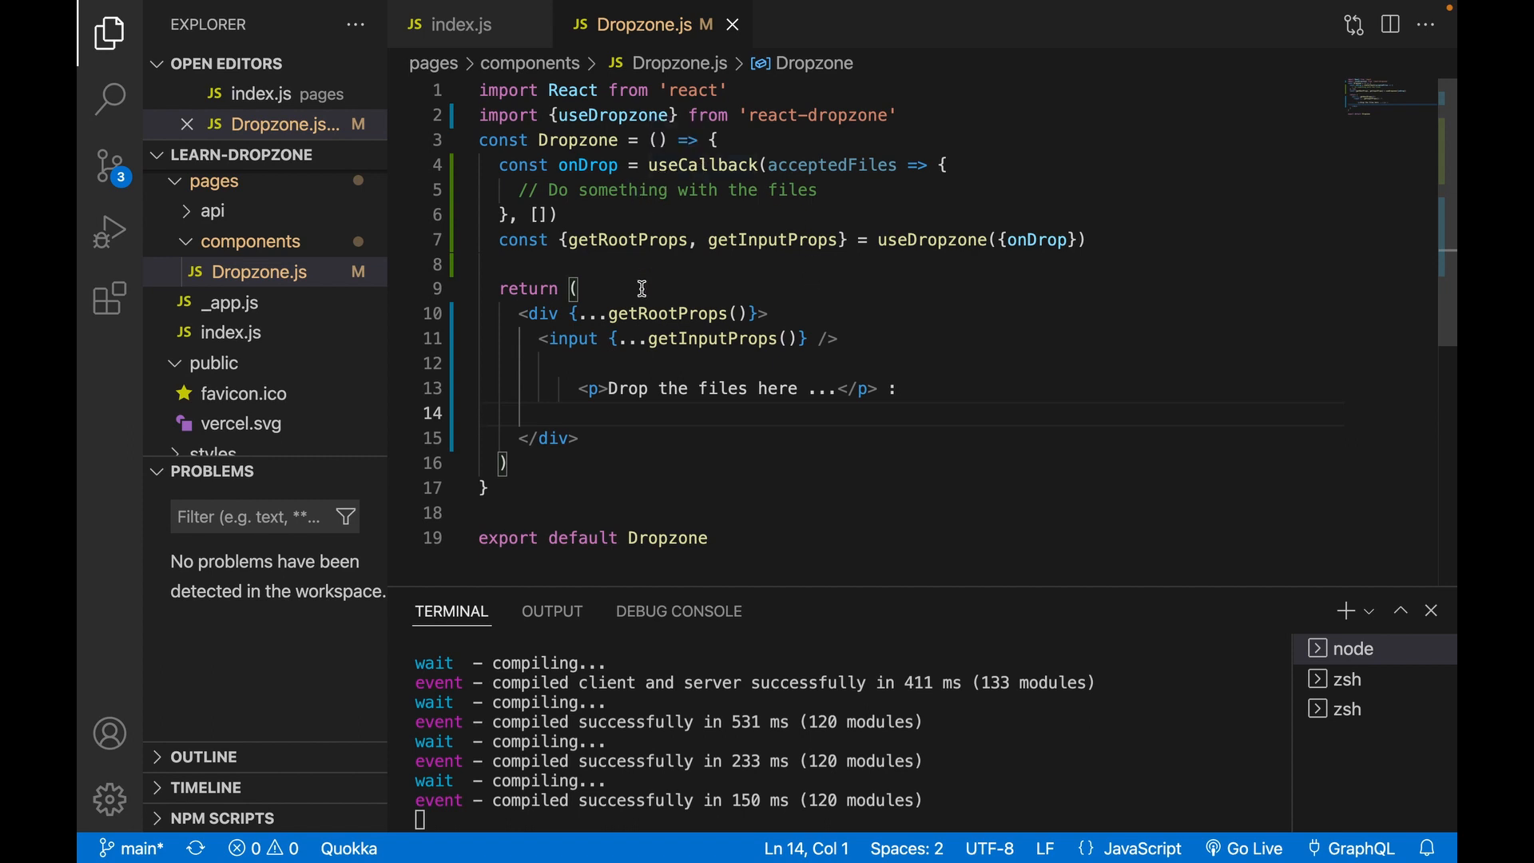
mouse_move(674, 490)
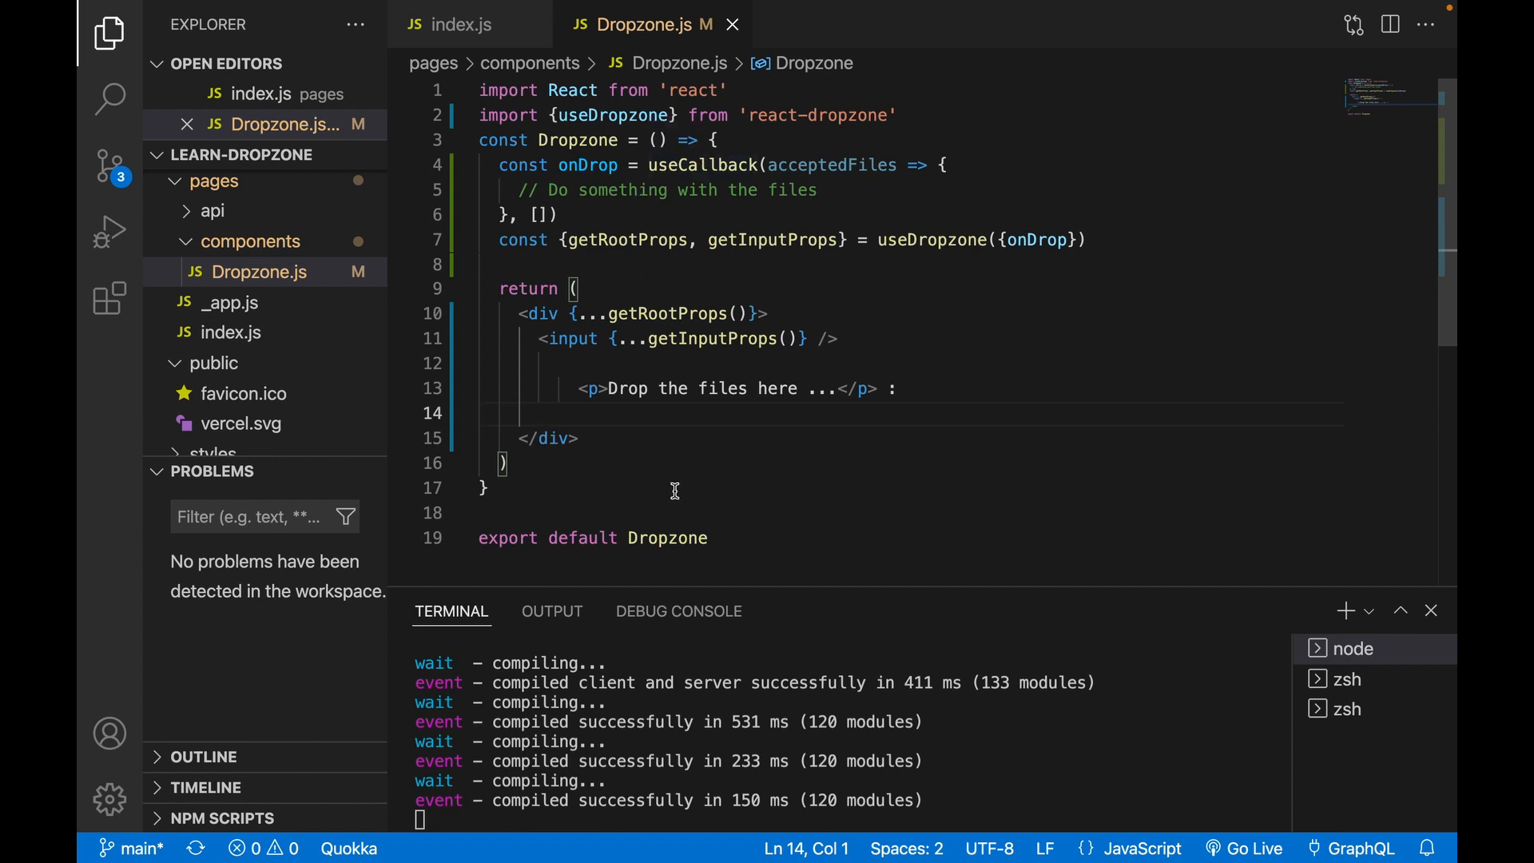